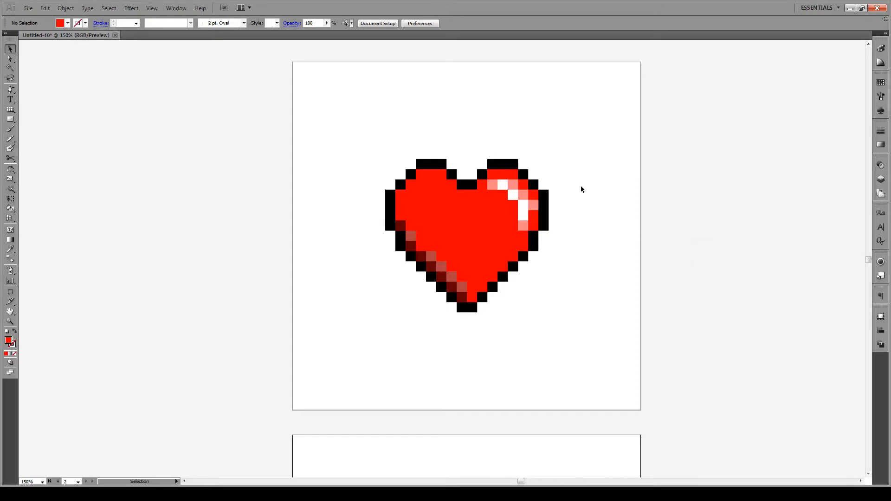
mouse_move(650, 201)
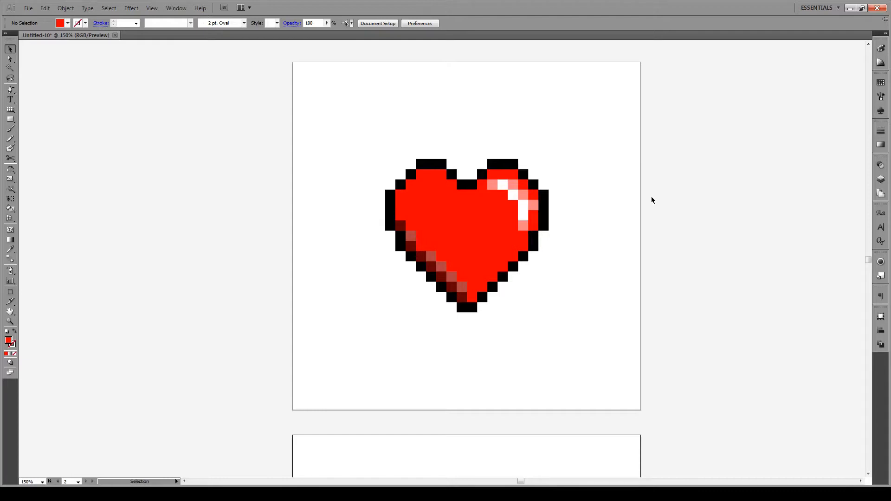
mouse_move(633, 249)
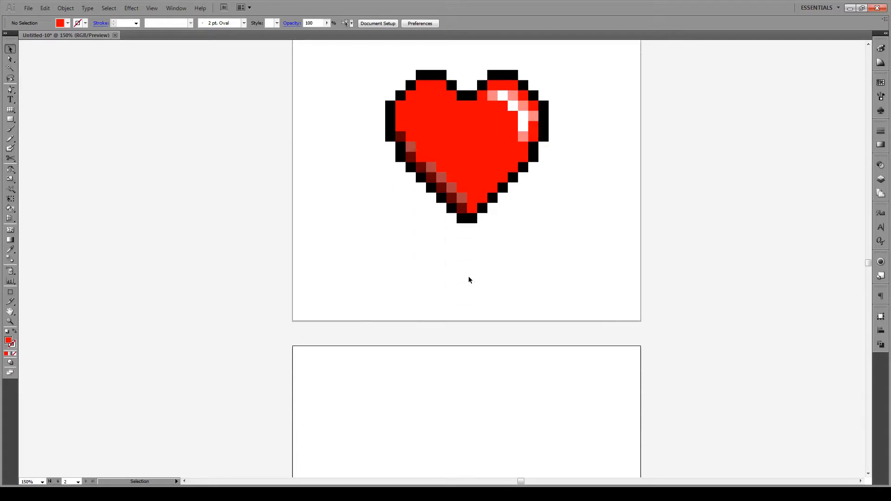
Step: Scroll past the finished heart example to the blank second artboard
scroll(down, 3)
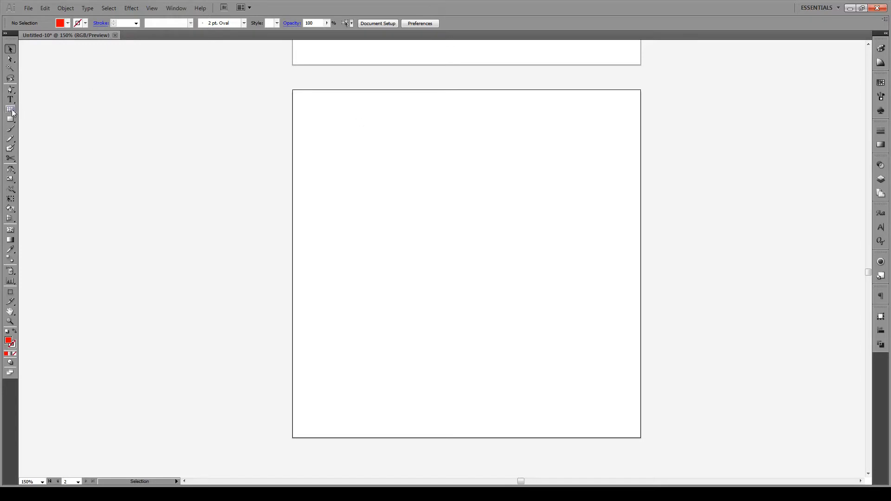
mouse_move(10, 110)
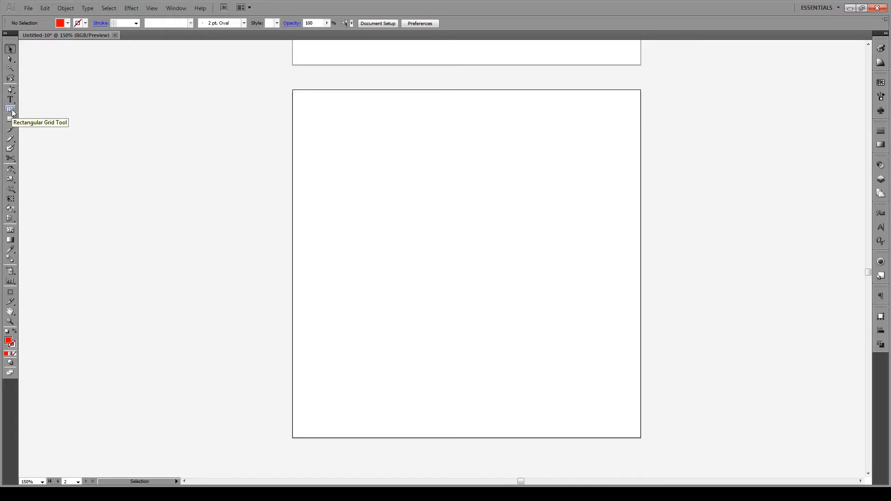
Step: Draw a 500 px rectangular grid with 25 horizontal and vertical dividers and an outer frame
click(10, 109)
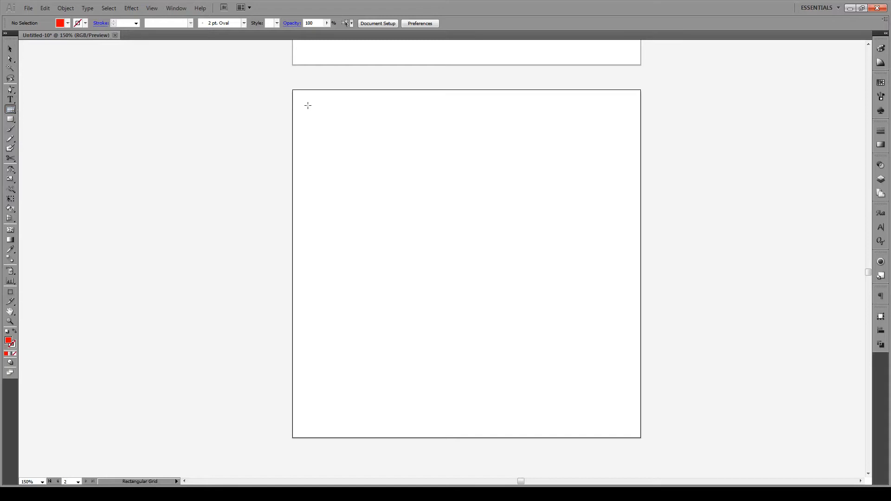
click(308, 106)
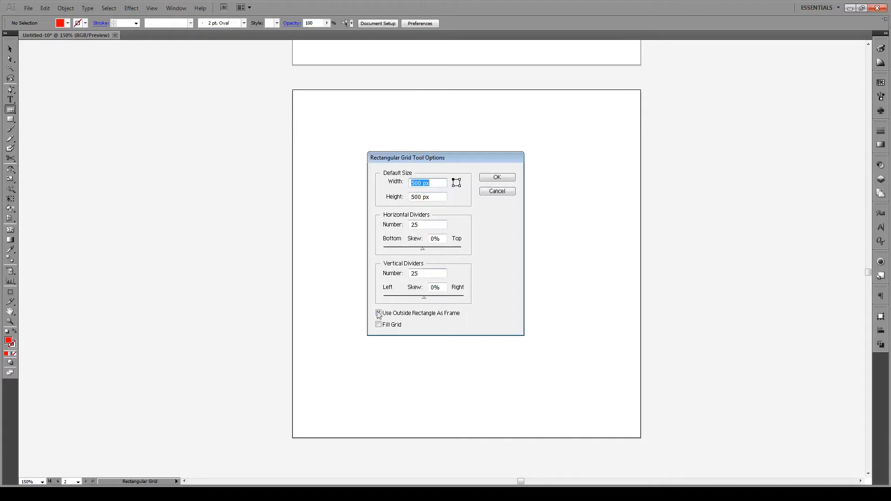
click(379, 314)
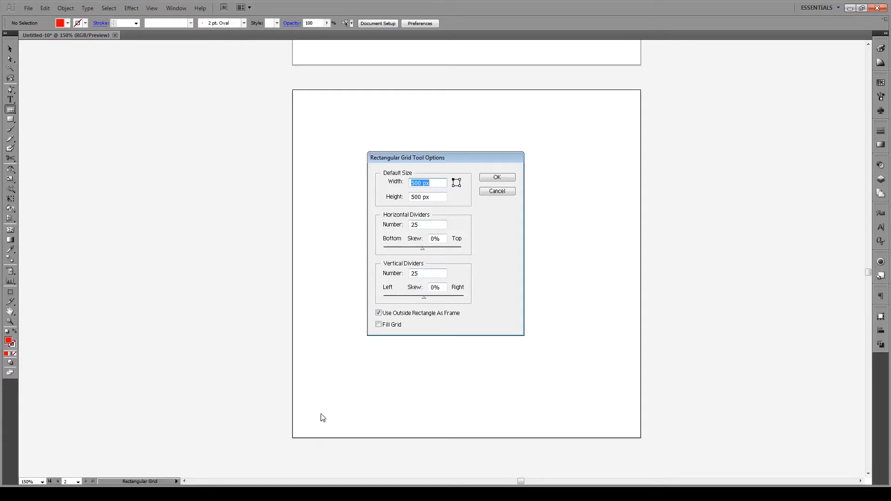
mouse_move(238, 383)
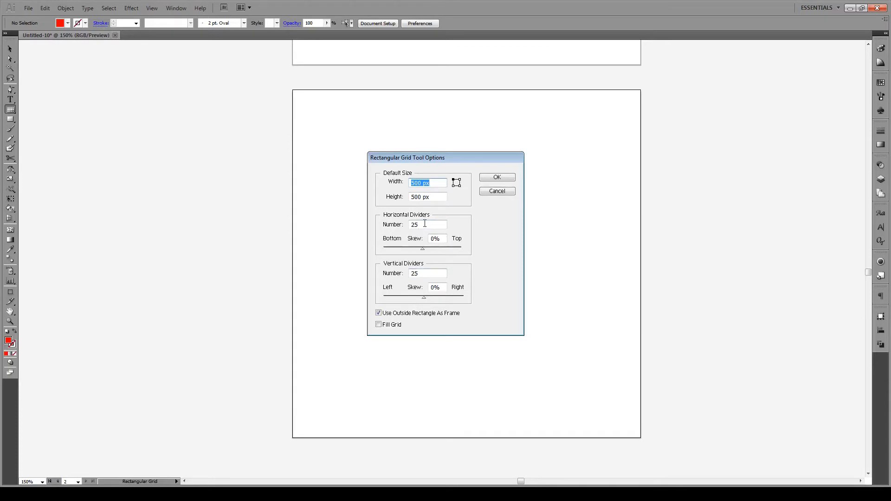
click(496, 177)
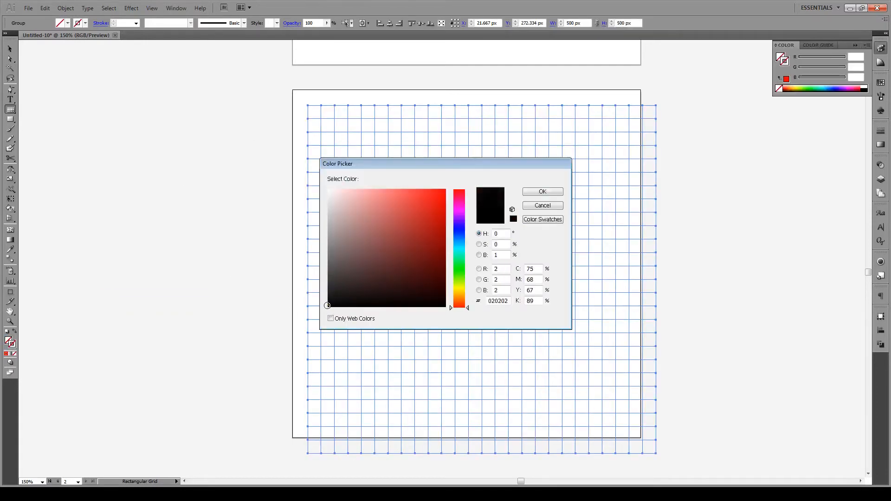
Step: Set the grid stroke colour to black (000000)
click(329, 305)
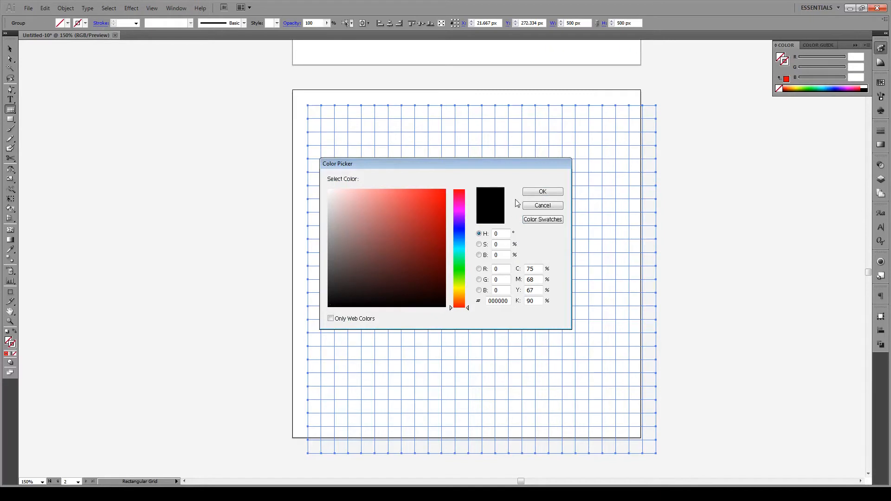
click(541, 192)
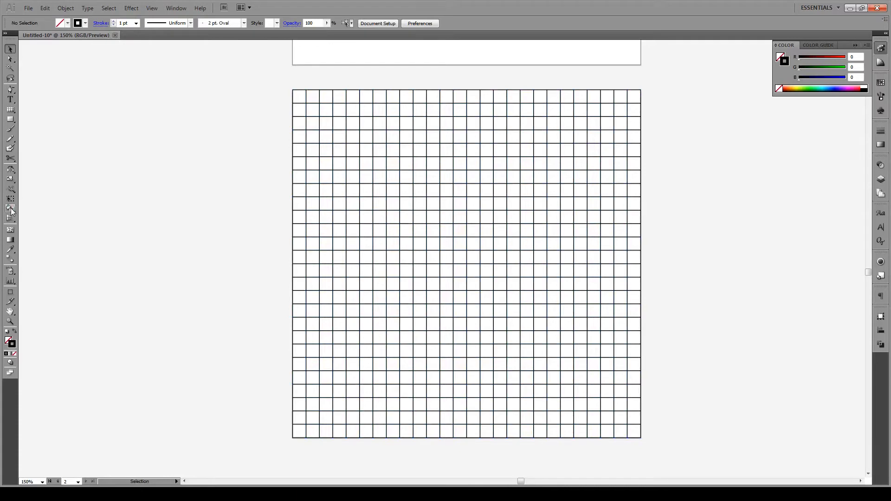
mouse_move(11, 212)
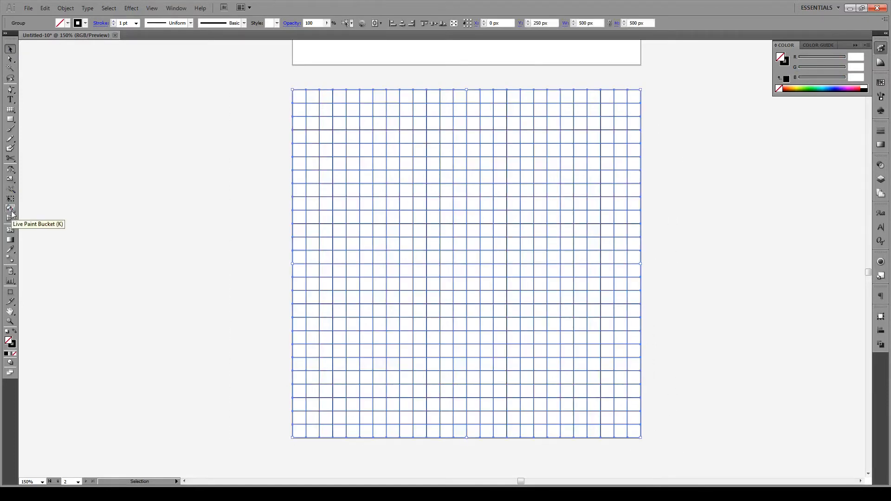
Step: Click the grid with the Live Paint Bucket to create a Live Paint group
click(10, 208)
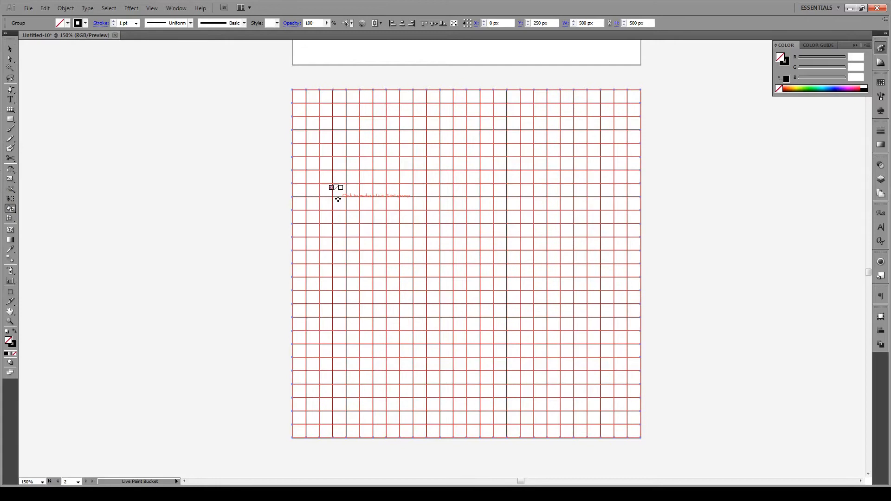
click(337, 195)
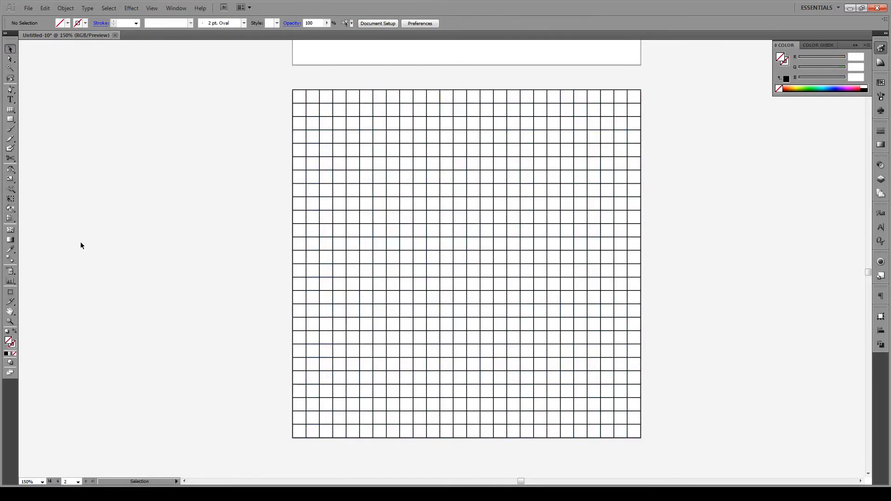
mouse_move(9, 209)
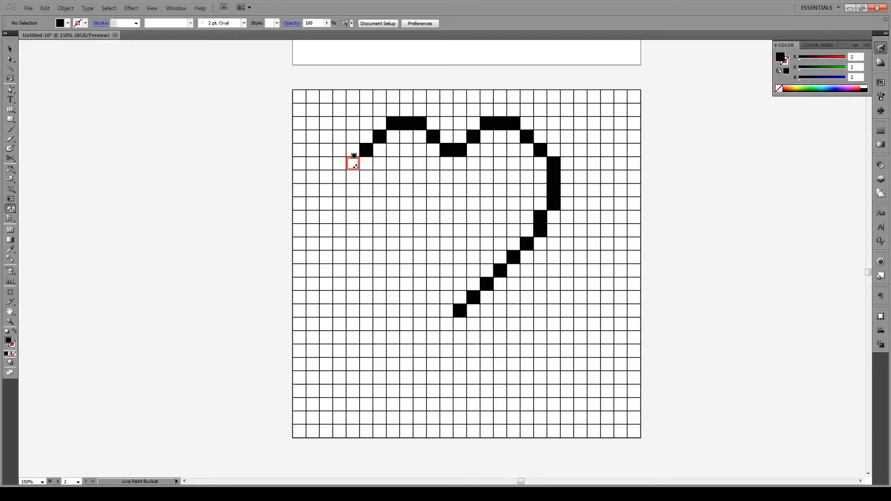
Step: Paint black cells down the heart's left edge to trace its outline
click(352, 176)
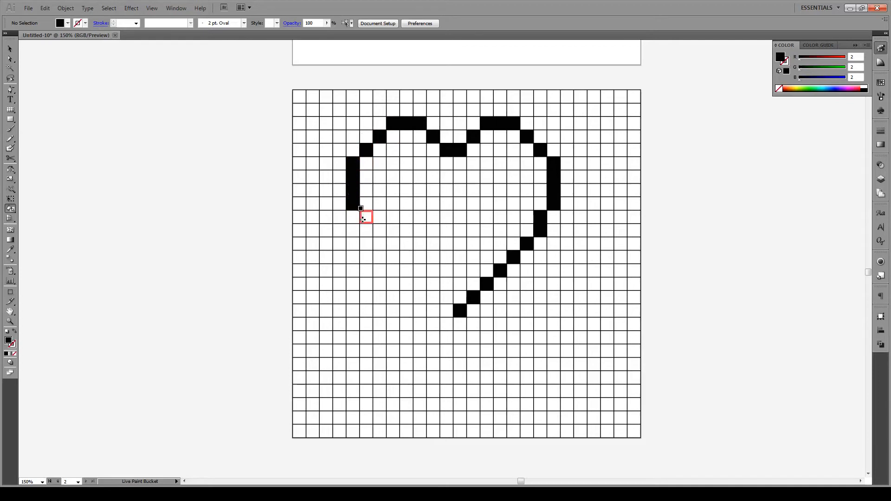
click(365, 219)
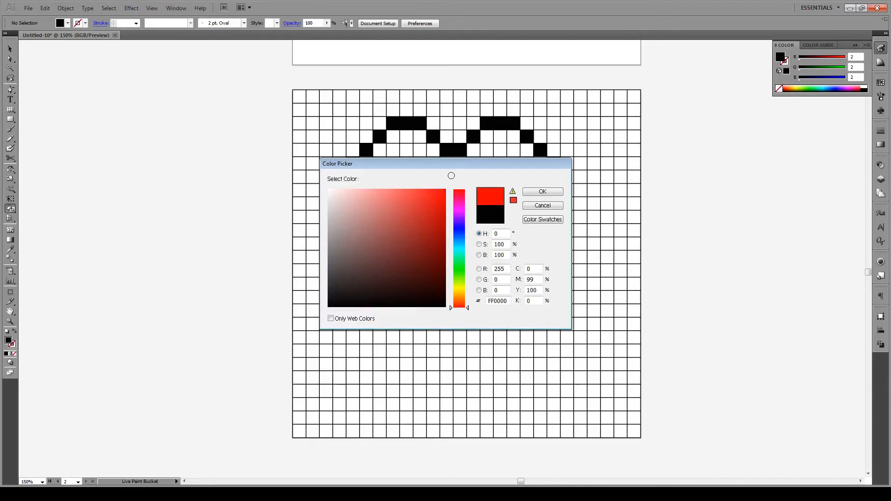
Step: Set the fill to FF0000 and paint all interior heart cells red
click(542, 191)
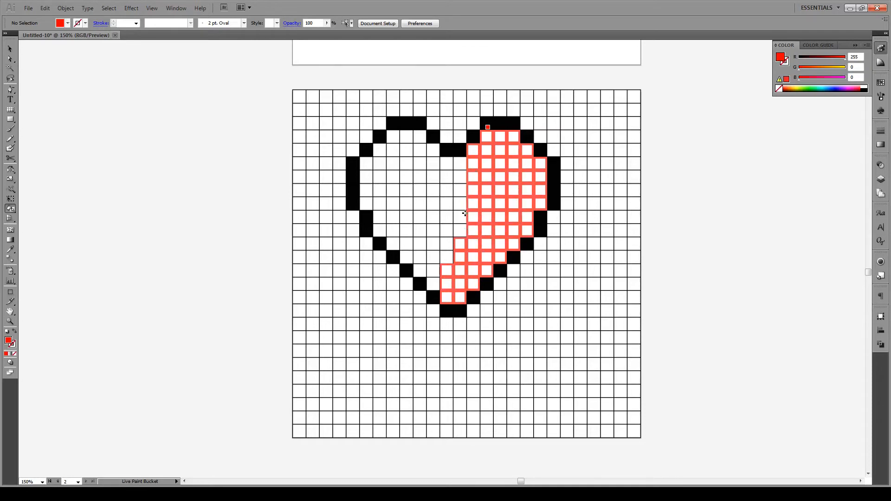
click(423, 150)
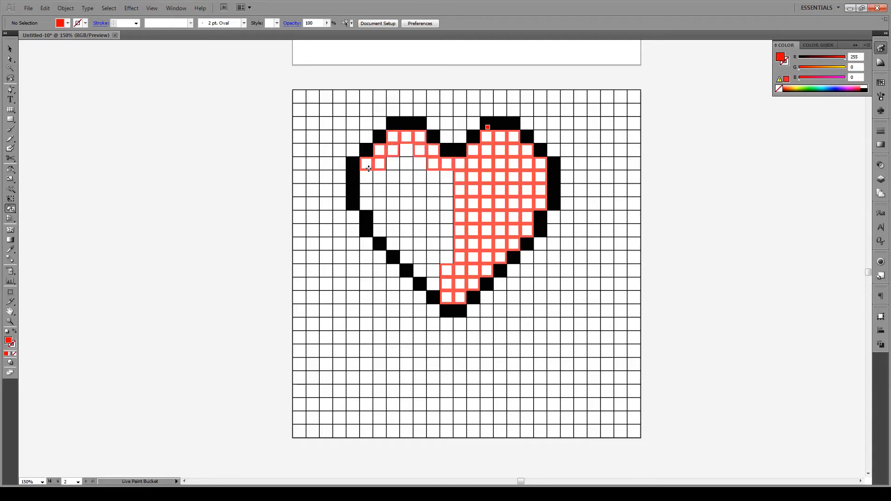
click(395, 243)
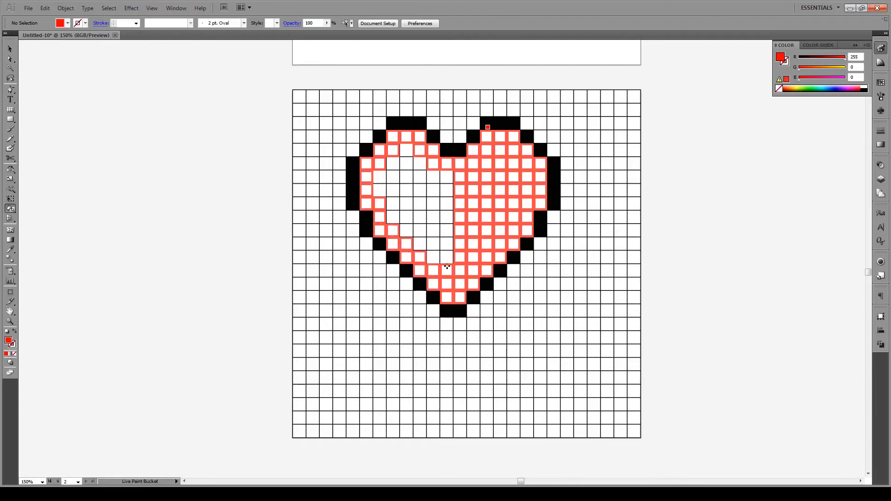
click(392, 206)
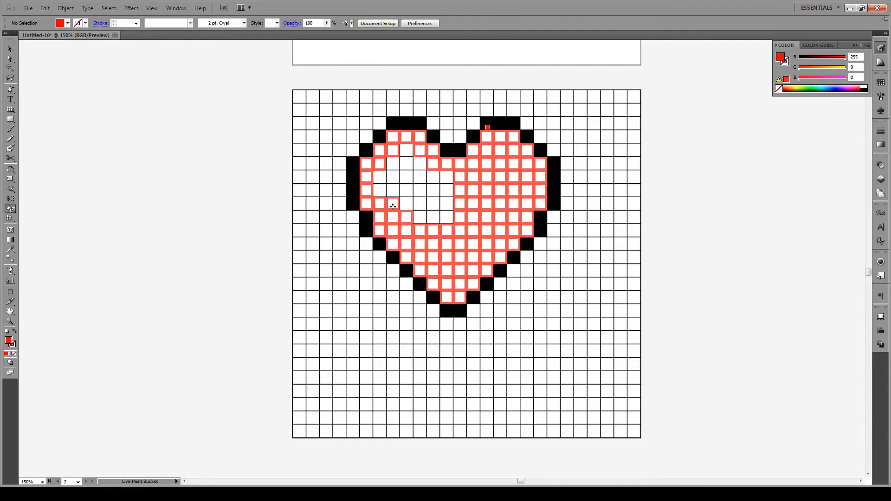
click(398, 176)
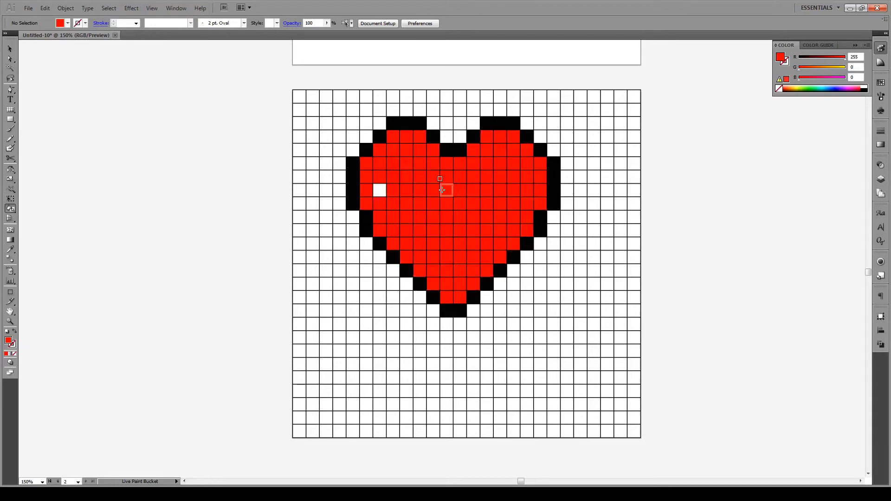
click(378, 189)
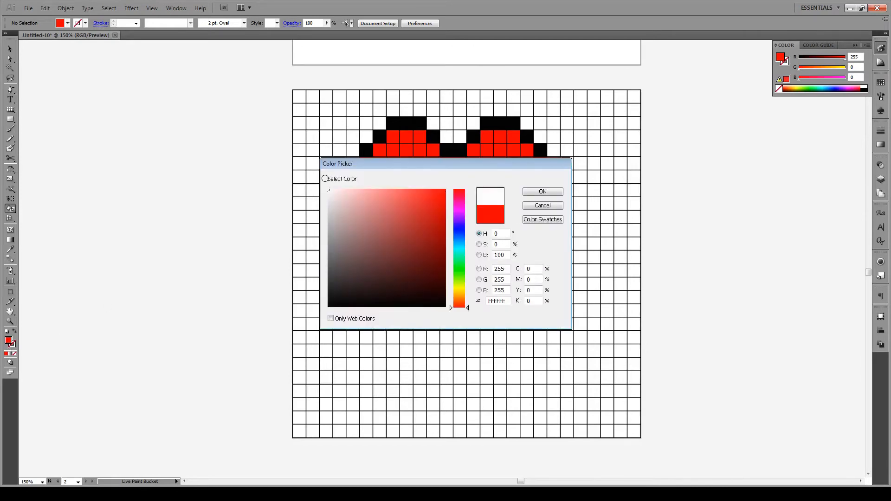
Step: Paint white and pale pink highlight cells on the heart's upper right lobe
click(542, 192)
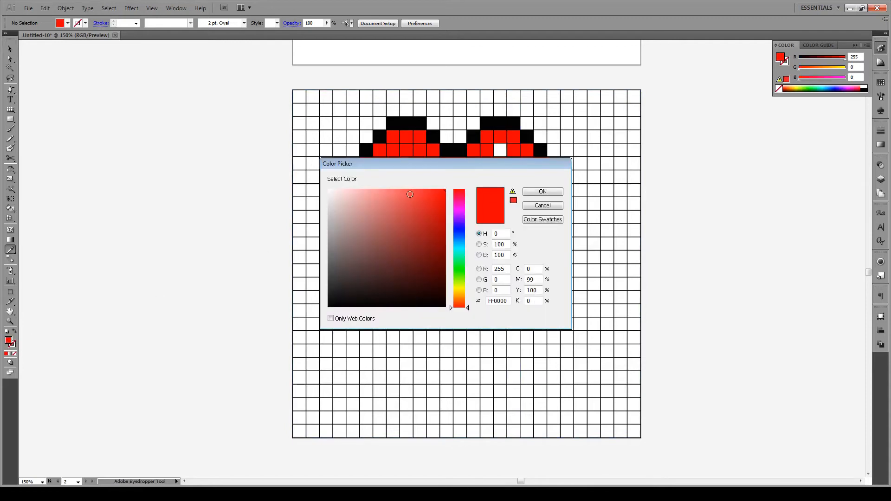
click(382, 190)
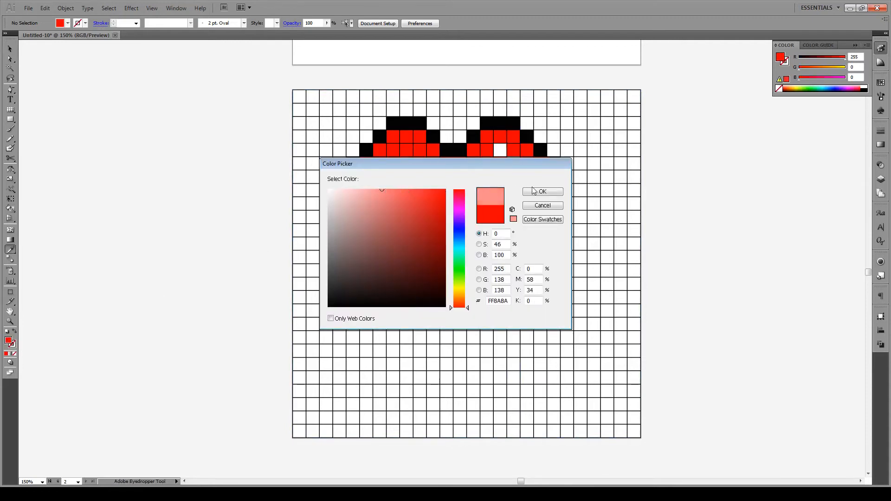
click(542, 191)
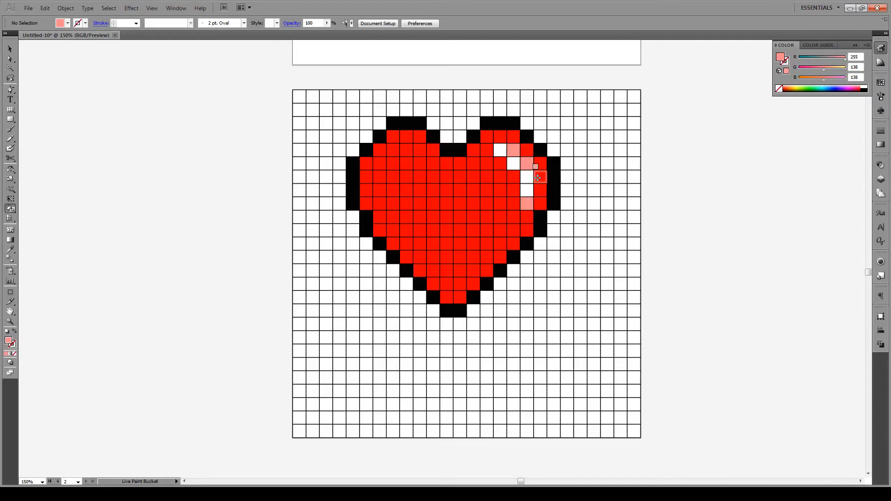
click(486, 151)
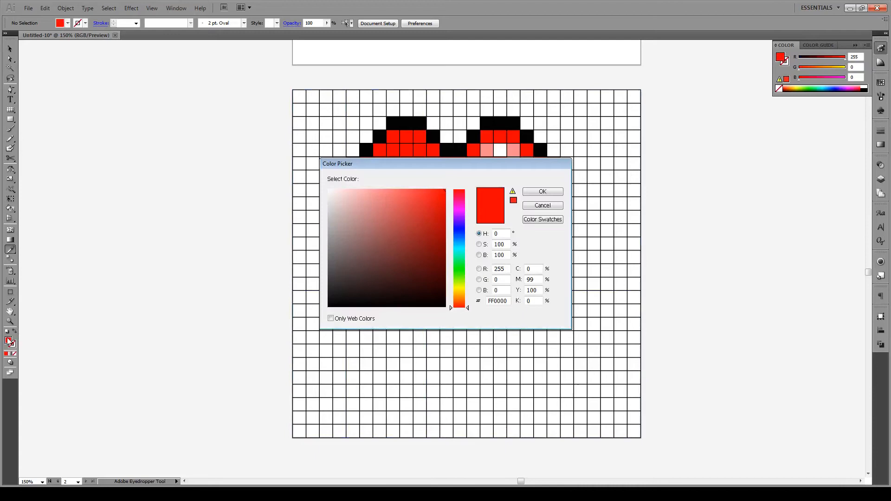
Step: Paint dark red shadow cells along the heart's lower left edge
click(444, 245)
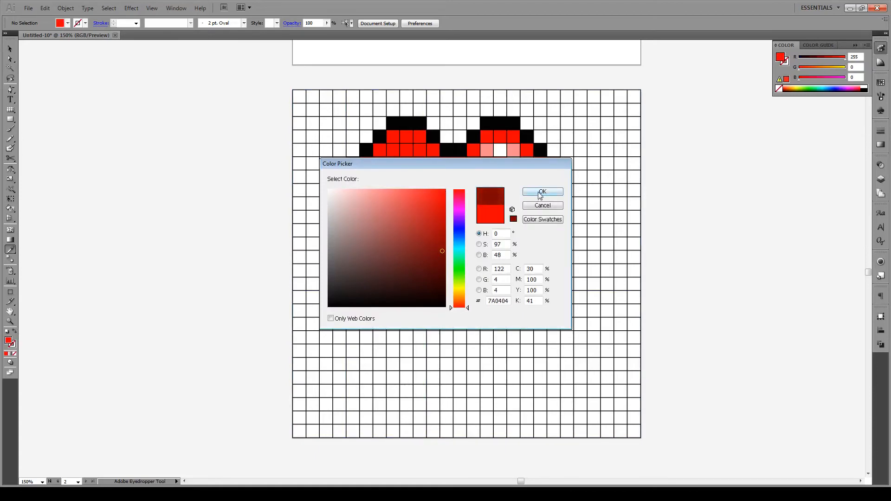
click(542, 192)
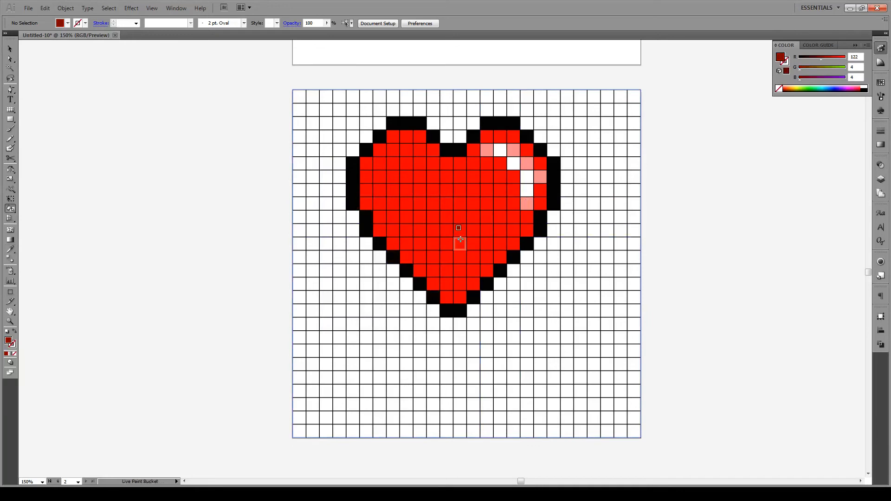
click(444, 294)
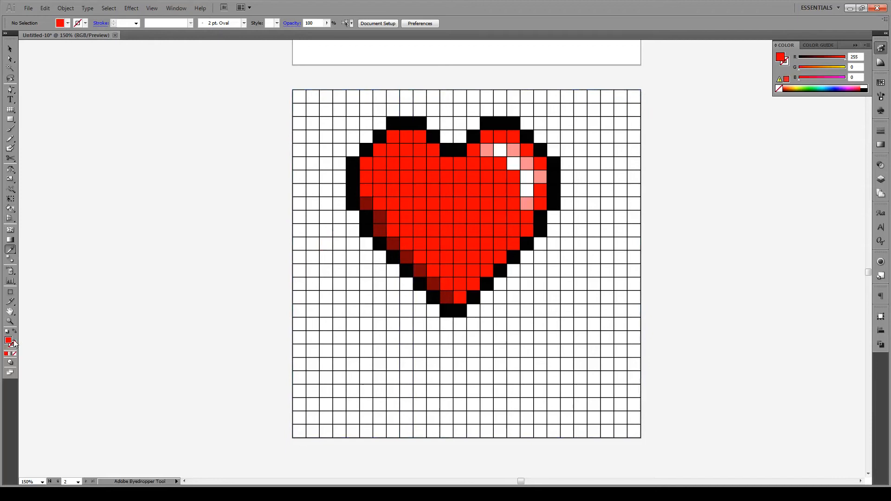
Step: Paint muted pink cells beside the dark red shading
double_click(8, 342)
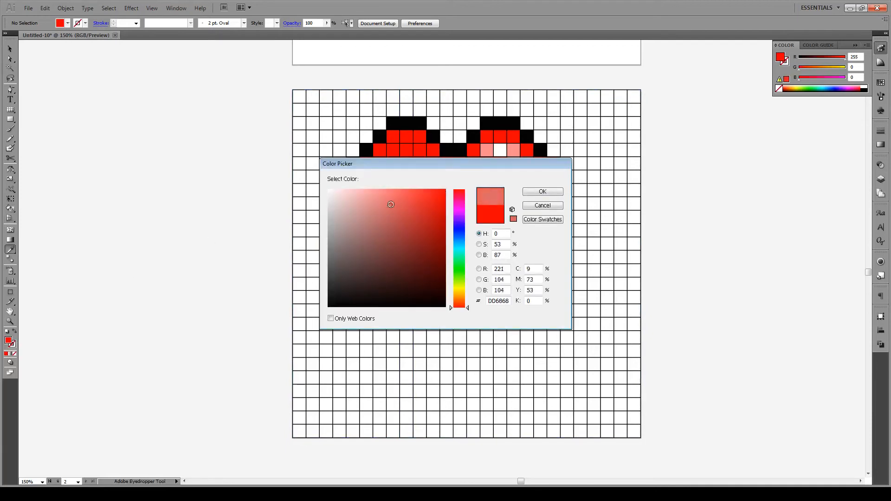
click(380, 222)
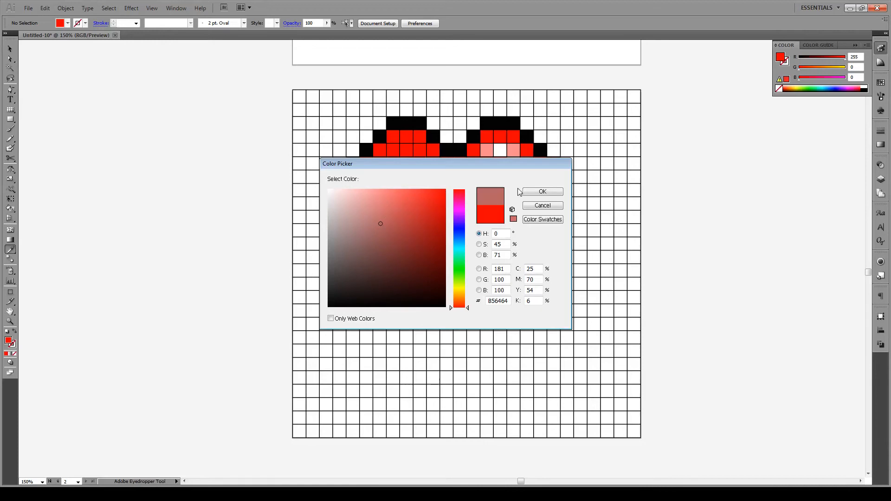
click(541, 191)
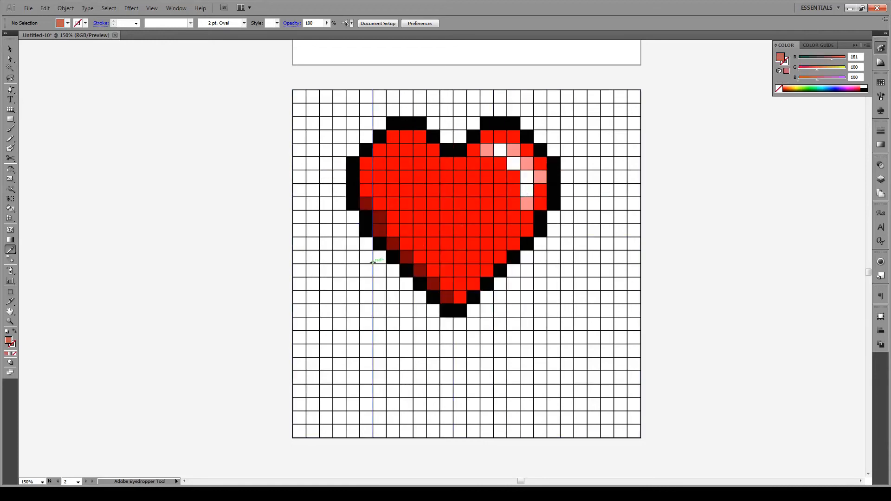
click(421, 270)
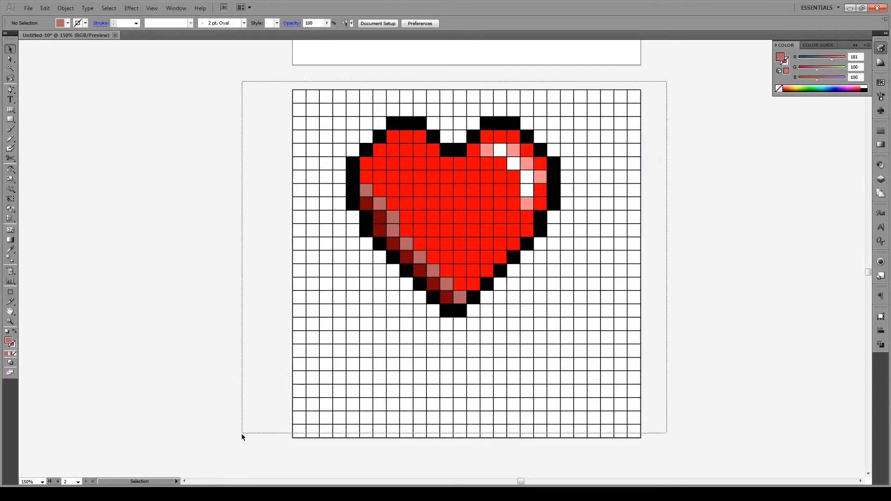
Step: Expand the Live Paint heart grid via Object > Live Paint > Expand
right_click(335, 323)
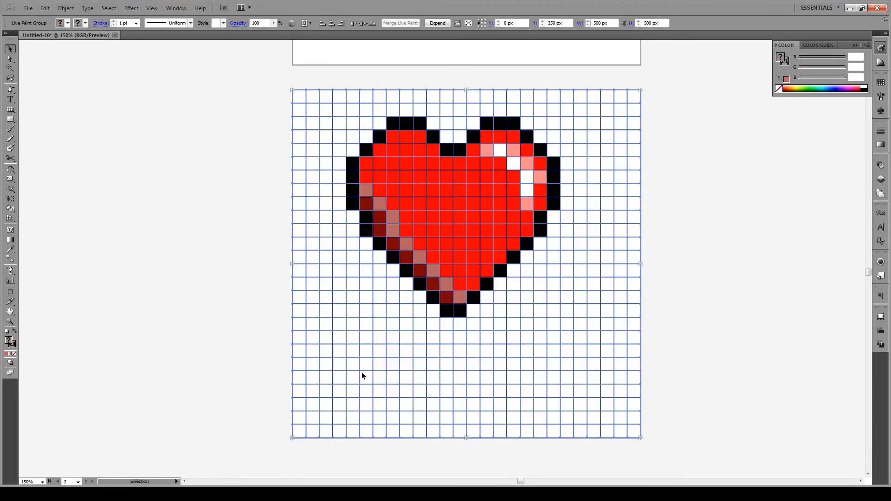
mouse_move(364, 363)
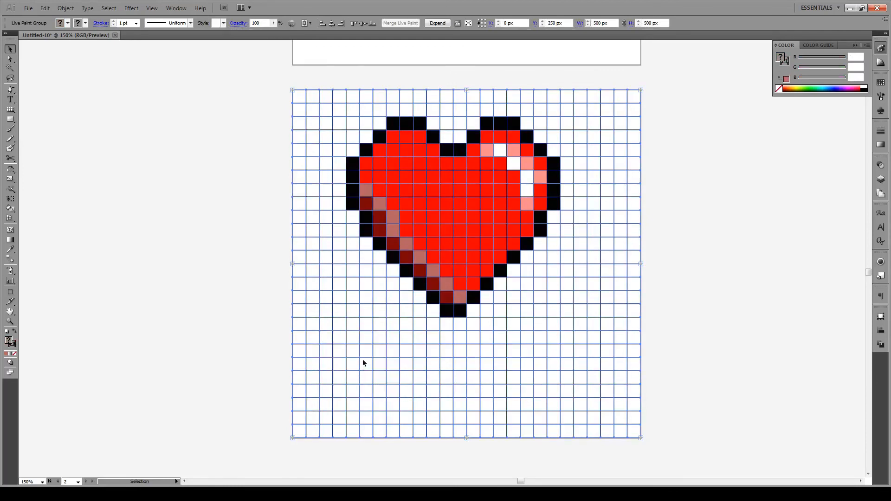
click(65, 8)
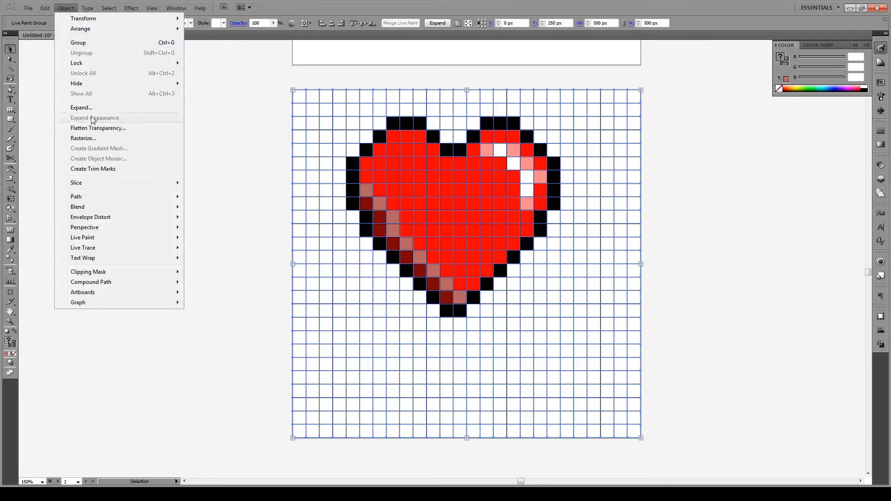
mouse_move(81, 238)
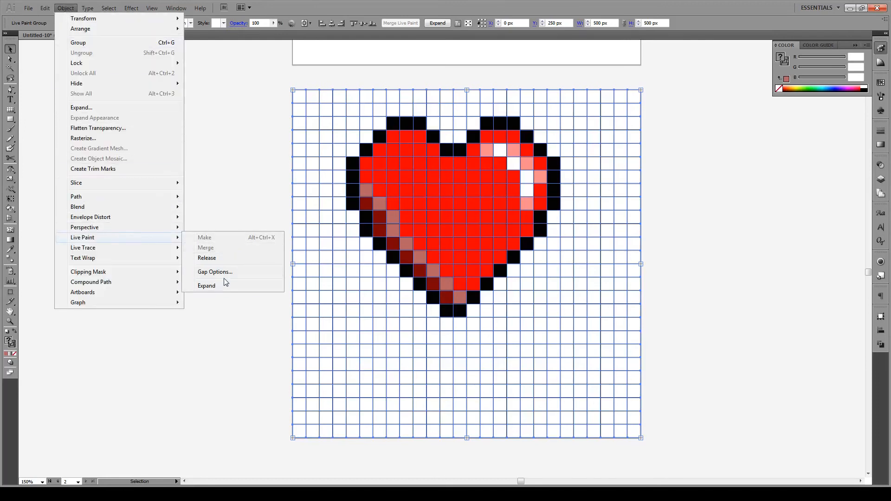
click(206, 286)
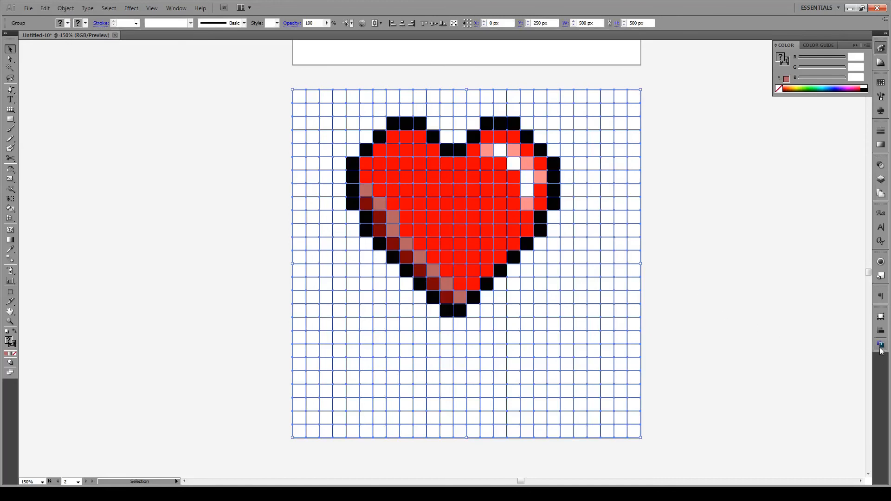
Step: Apply Pathfinder Divide to the expanded heart group
click(881, 344)
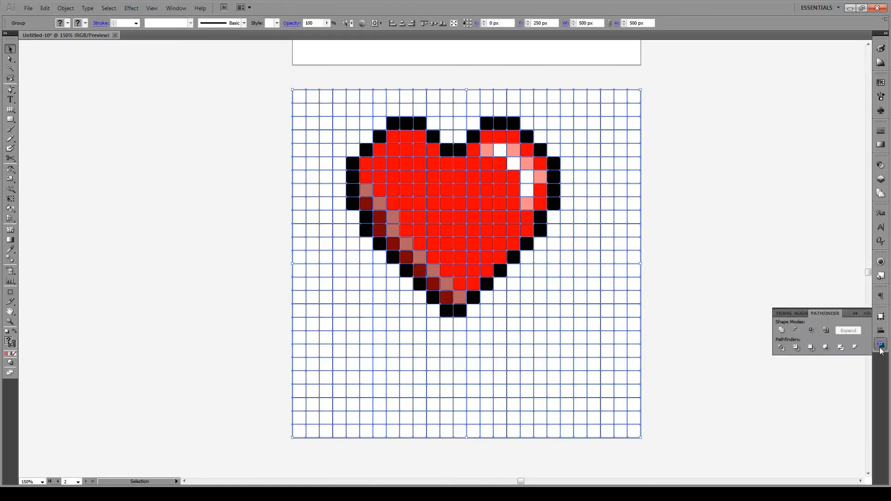
mouse_move(780, 347)
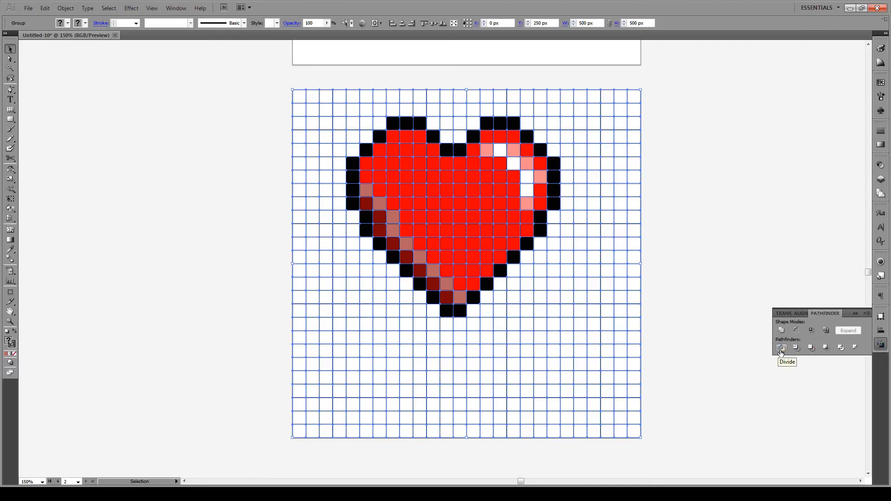
click(781, 347)
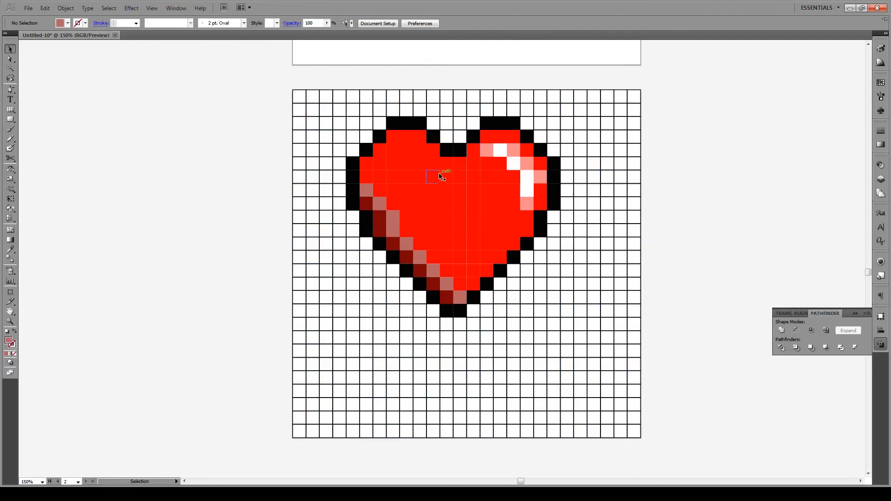
mouse_move(603, 204)
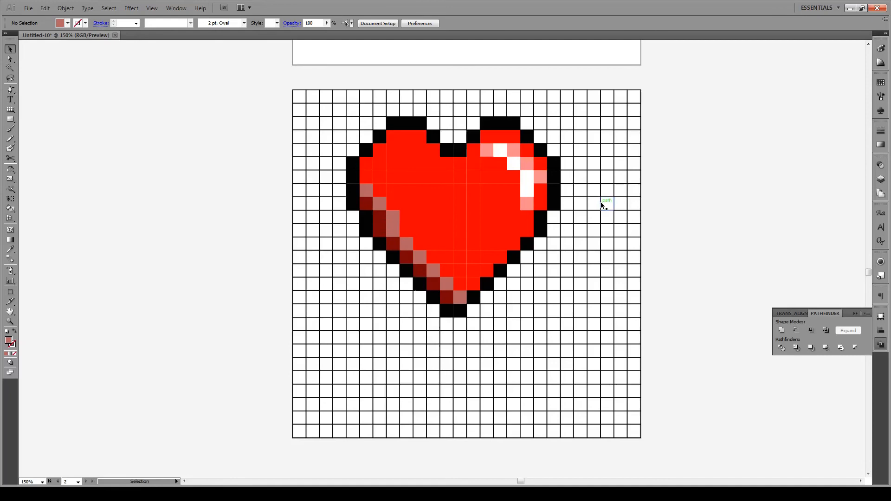
mouse_move(91, 99)
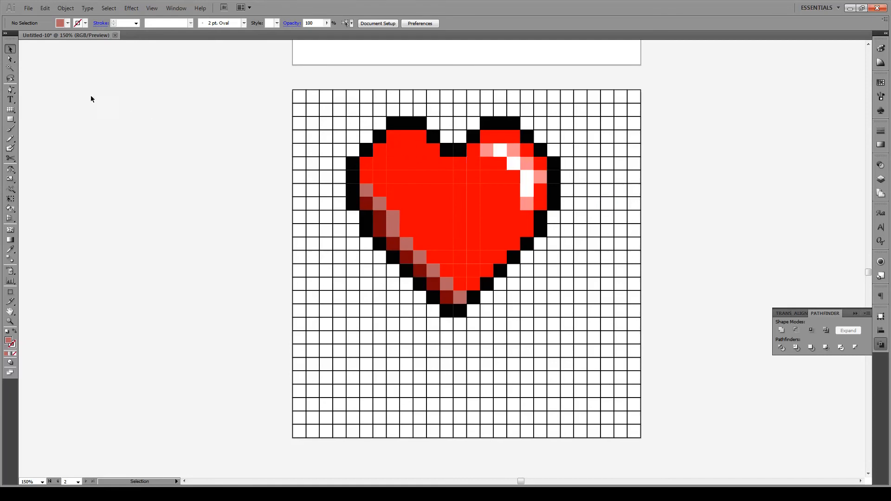
mouse_move(11, 69)
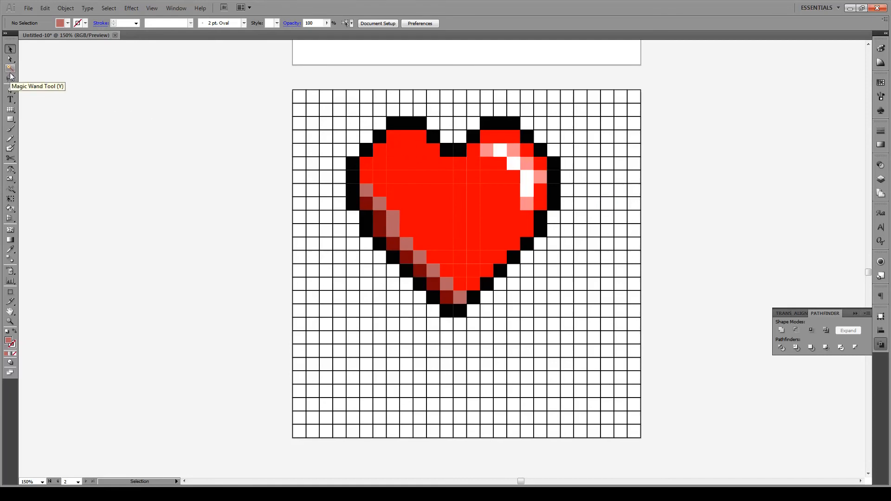